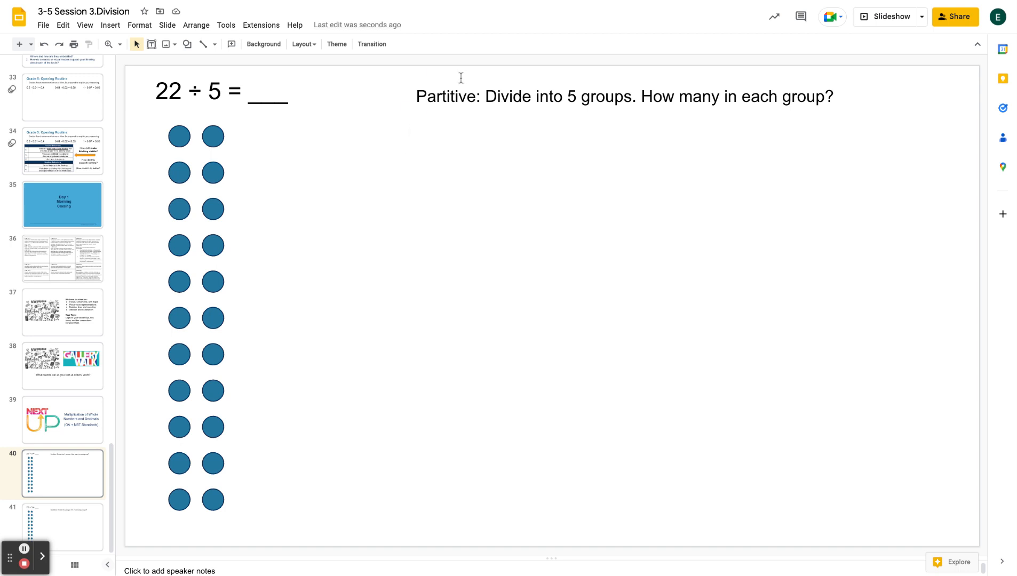
pyautogui.moveTo(478, 112)
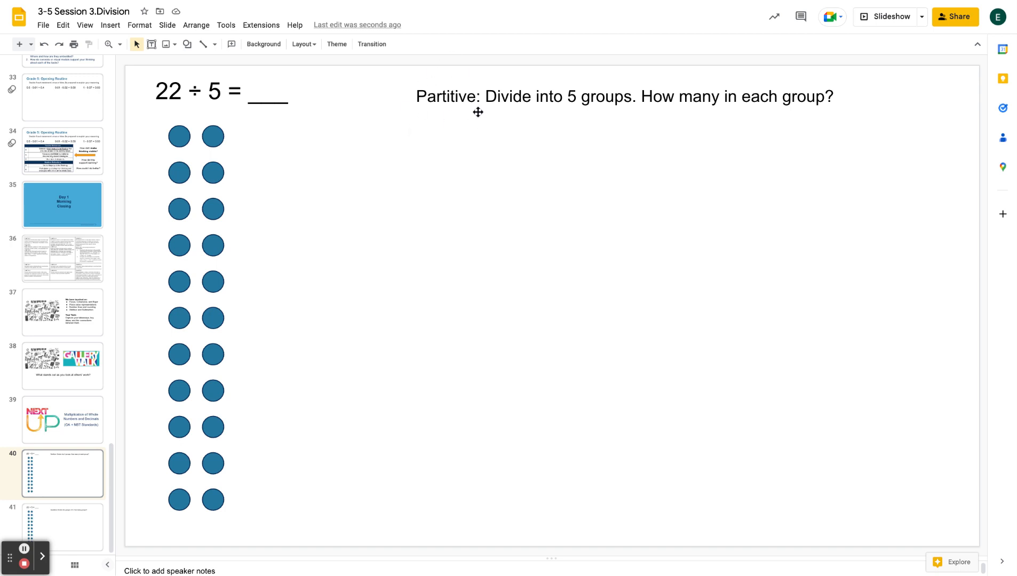
pyautogui.moveTo(155, 115)
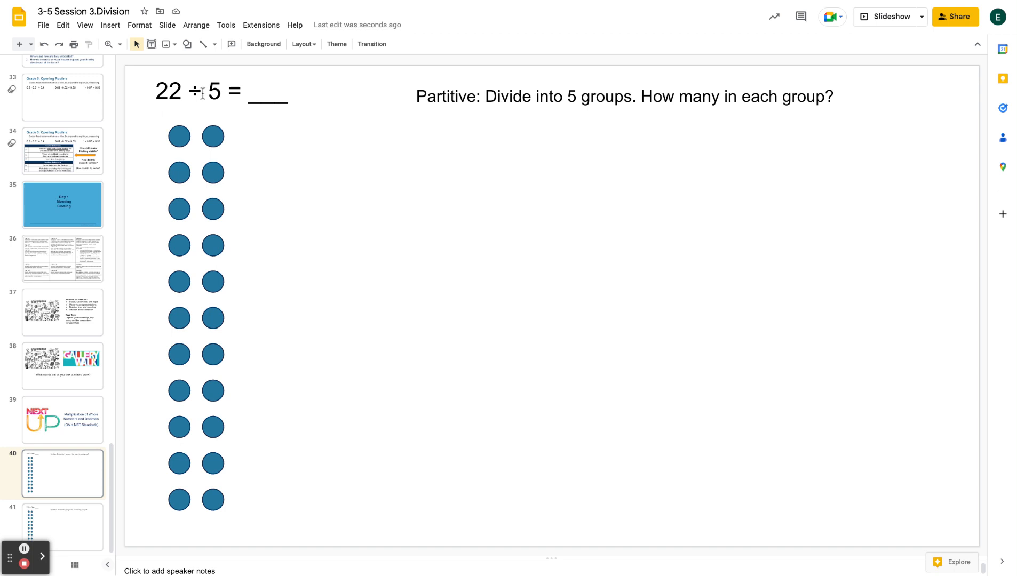
pyautogui.moveTo(245, 206)
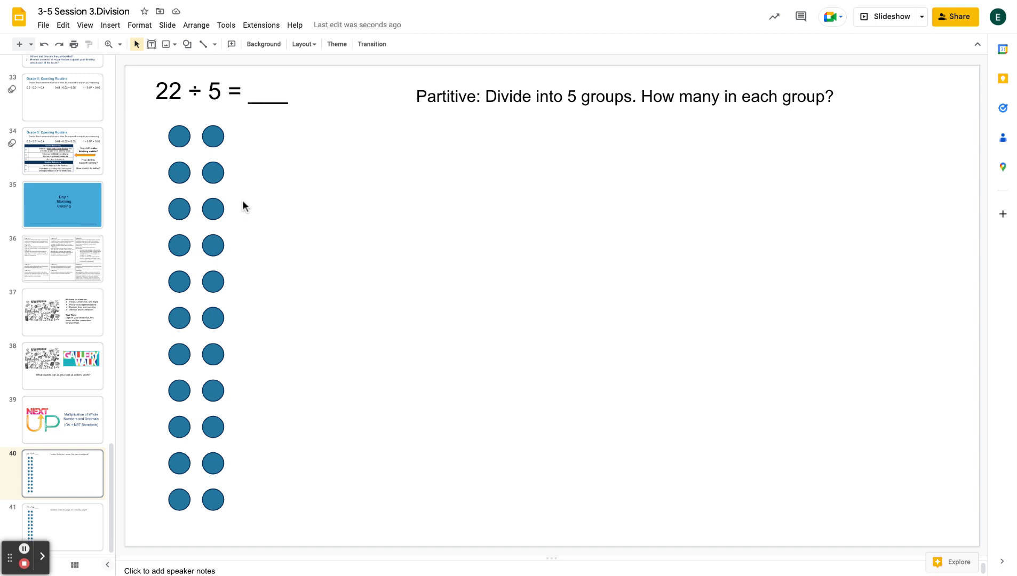
# - Deal the first circles out of the array to start the five groups across the slide
pyautogui.click(180, 137)
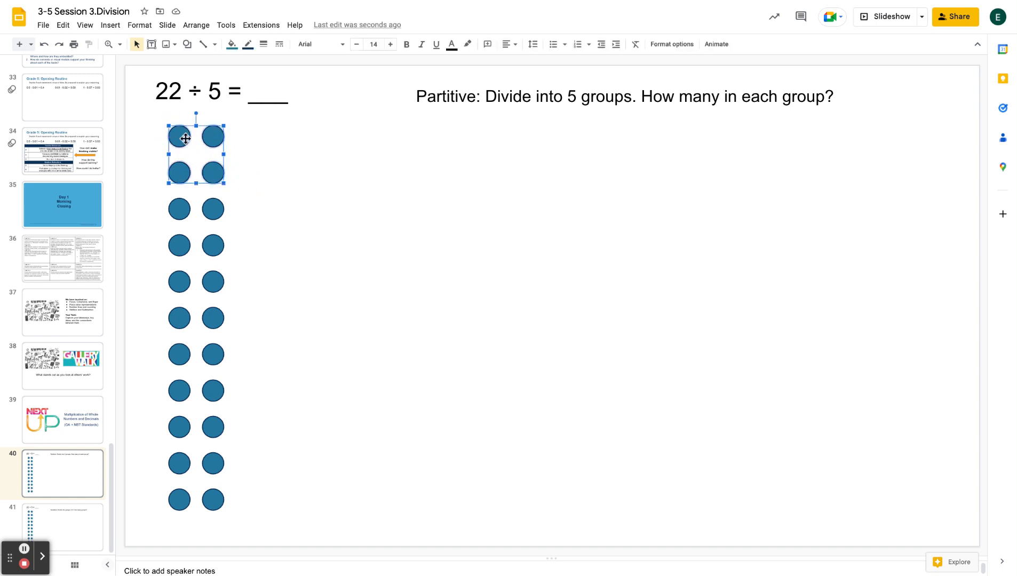
pyautogui.moveTo(185, 136); pyautogui.dragTo(324, 146)
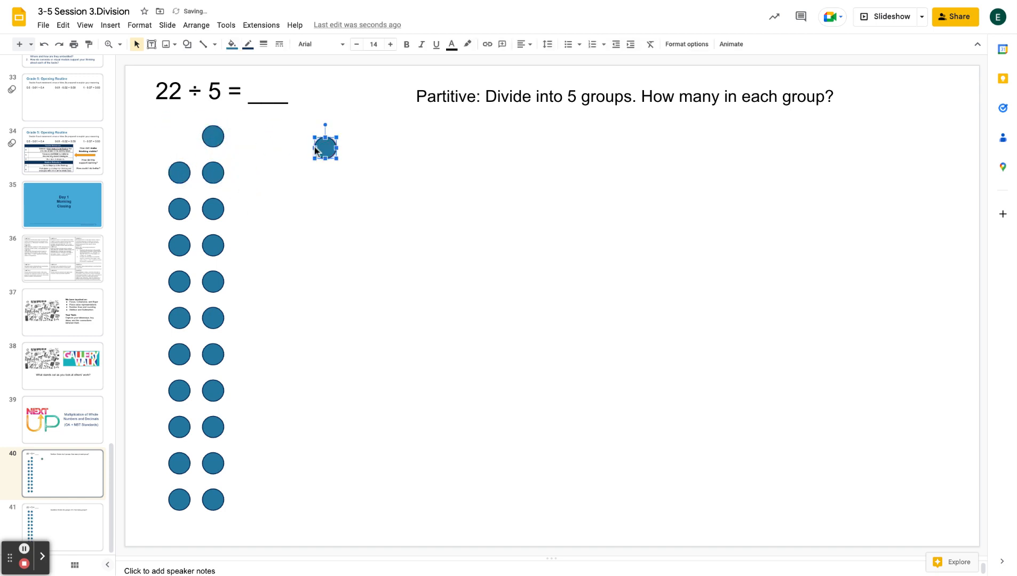
pyautogui.moveTo(324, 145); pyautogui.dragTo(213, 172)
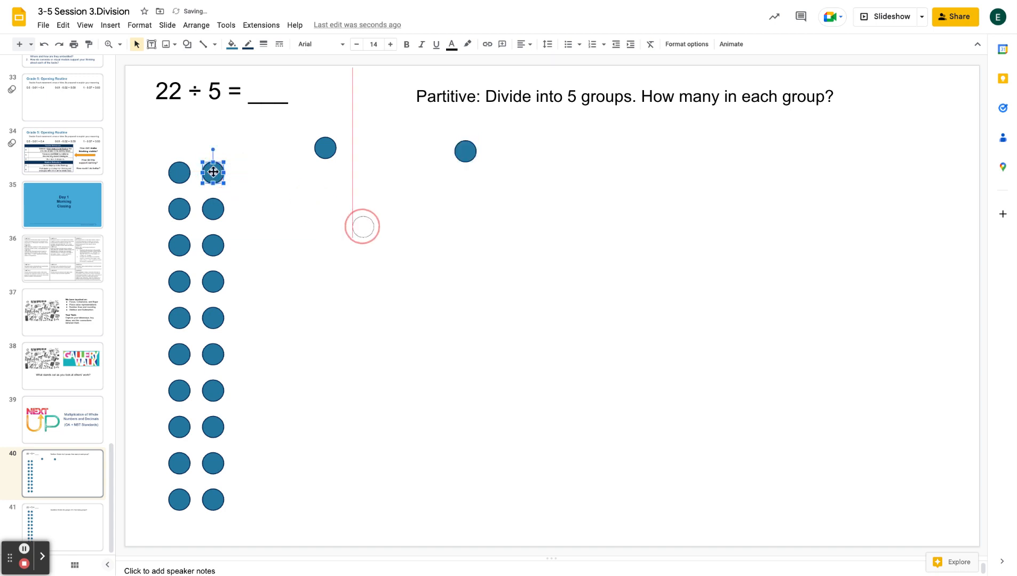
pyautogui.moveTo(212, 172); pyautogui.dragTo(745, 188)
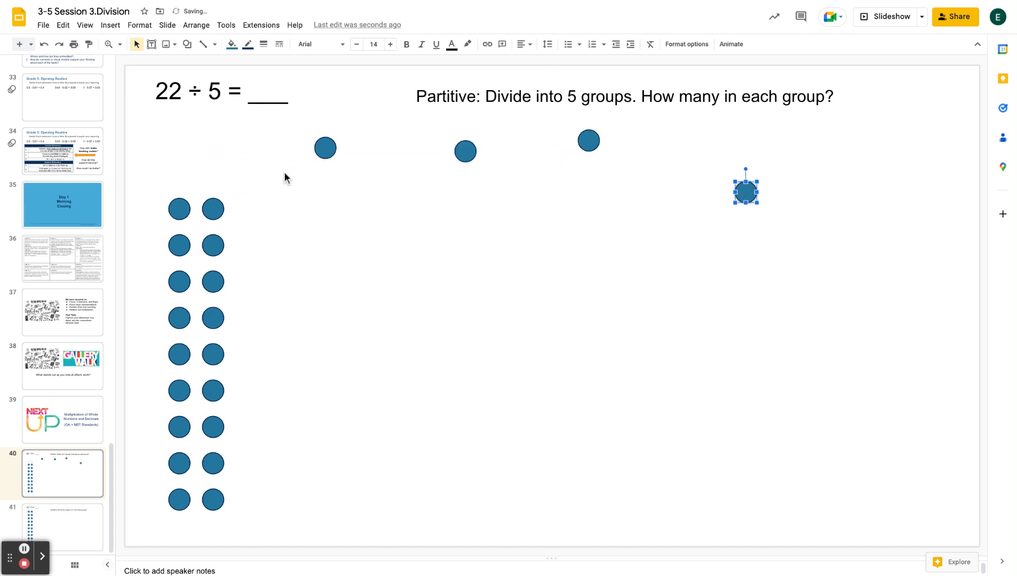
pyautogui.moveTo(745, 190); pyautogui.dragTo(829, 259)
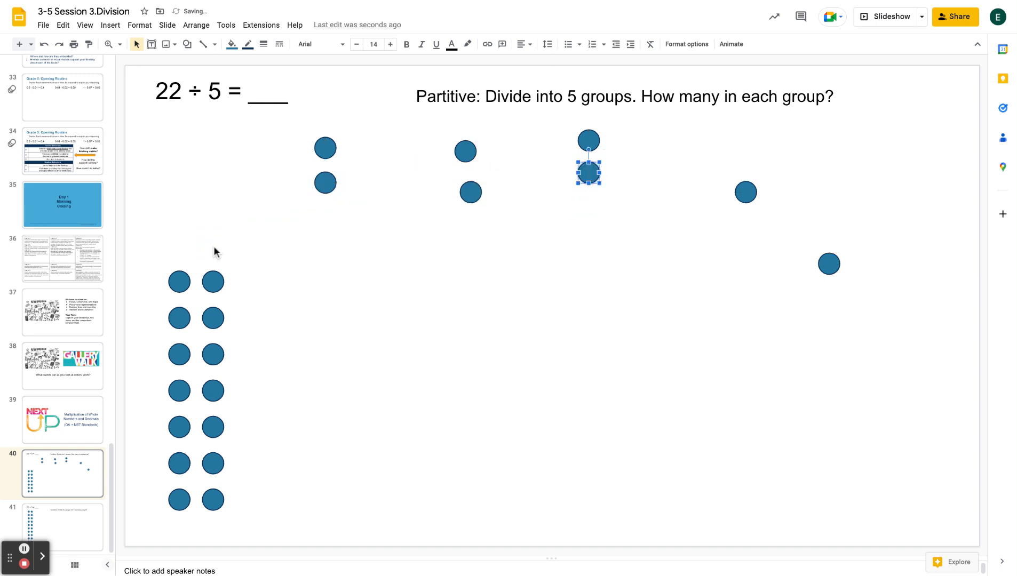
# - Continue dealing circles round-robin into the groups until one remains in the array
pyautogui.moveTo(586, 172); pyautogui.dragTo(214, 279)
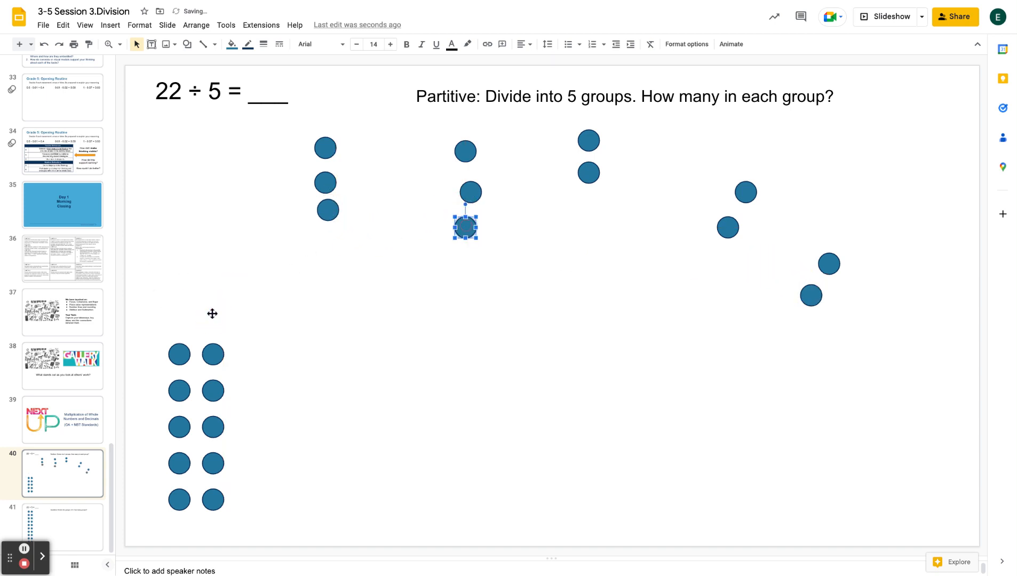
pyautogui.moveTo(465, 227); pyautogui.dragTo(589, 196)
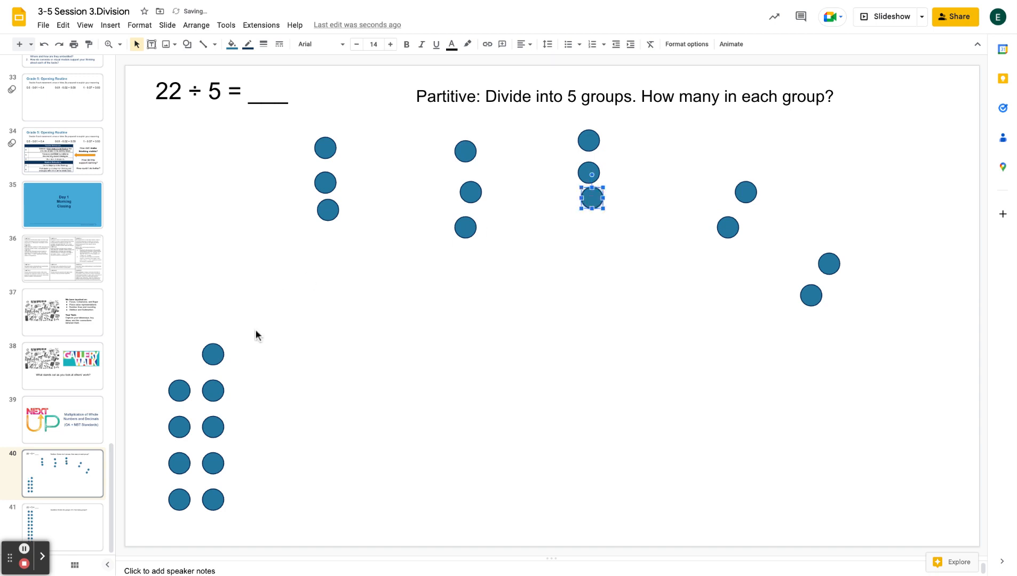
pyautogui.moveTo(591, 197); pyautogui.dragTo(706, 256)
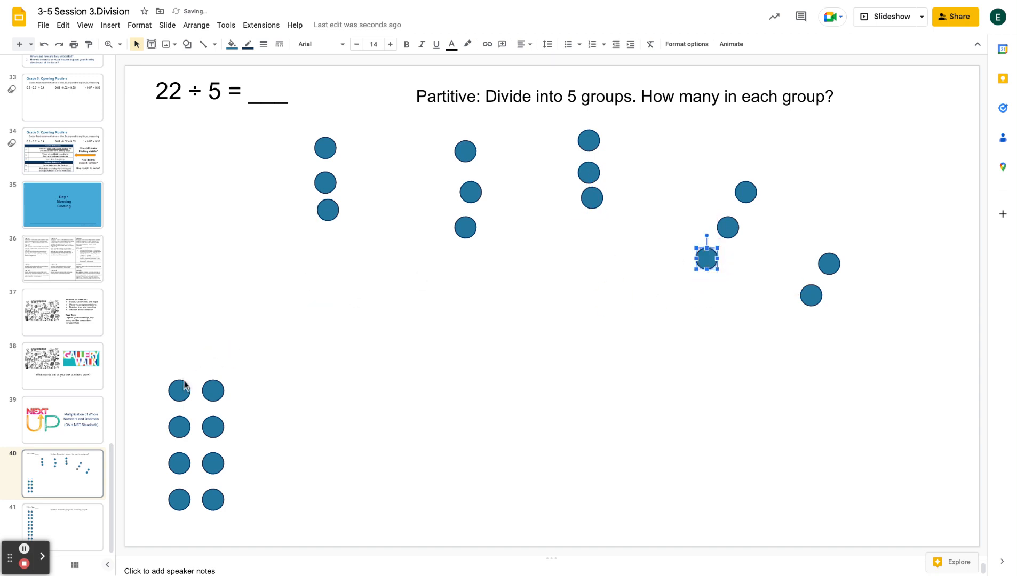
pyautogui.moveTo(706, 256); pyautogui.dragTo(215, 389)
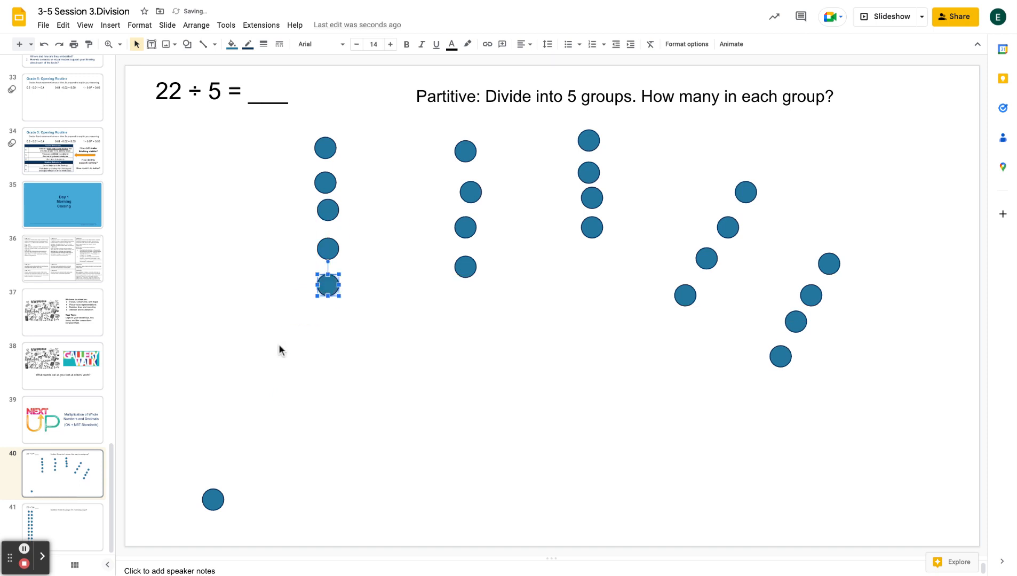
# - Deal the last circle and tidy positions so two columns hold five and three hold four
pyautogui.moveTo(326, 285); pyautogui.dragTo(460, 305)
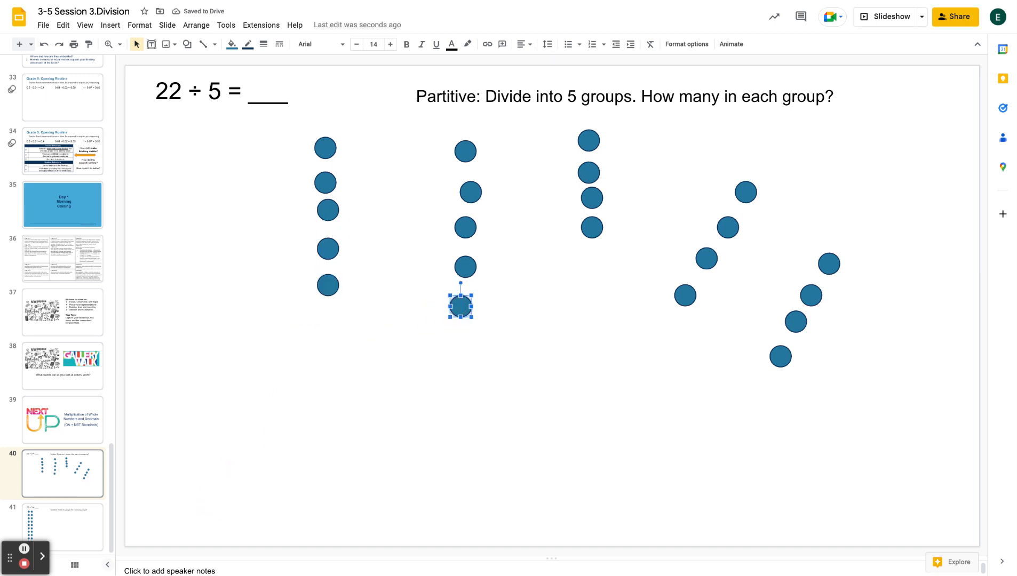
pyautogui.moveTo(383, 214)
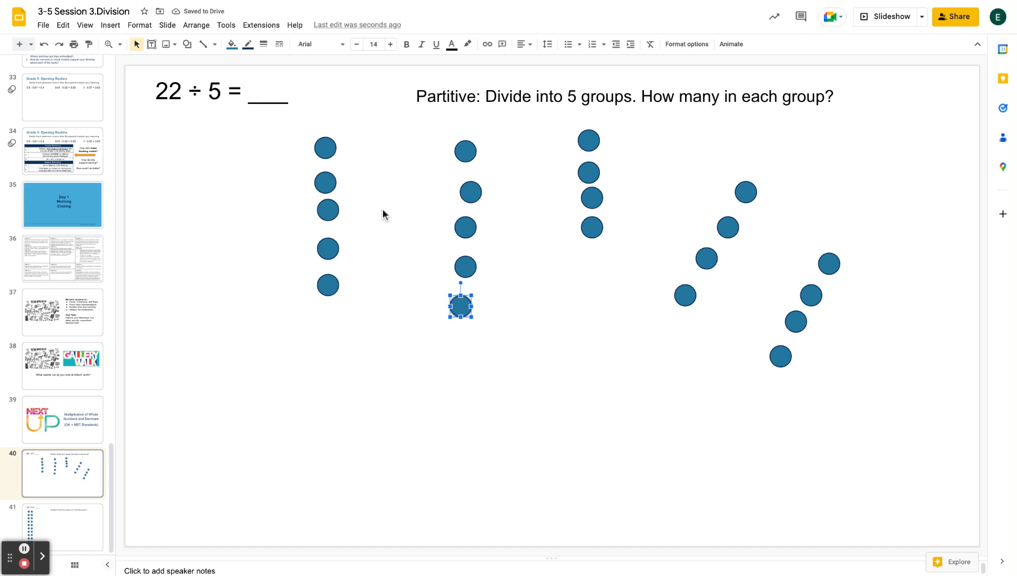
pyautogui.moveTo(585, 176)
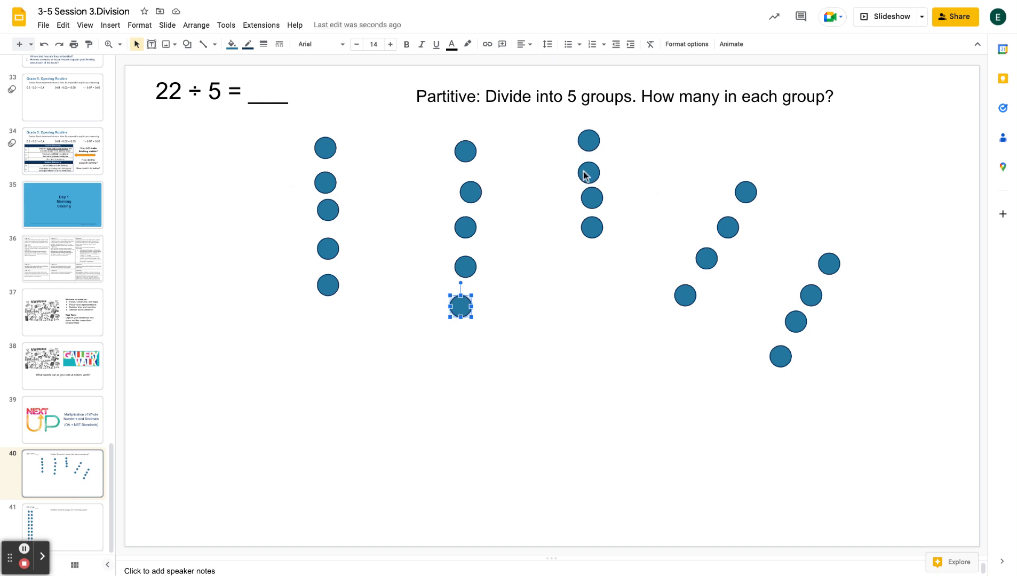
pyautogui.moveTo(607, 267)
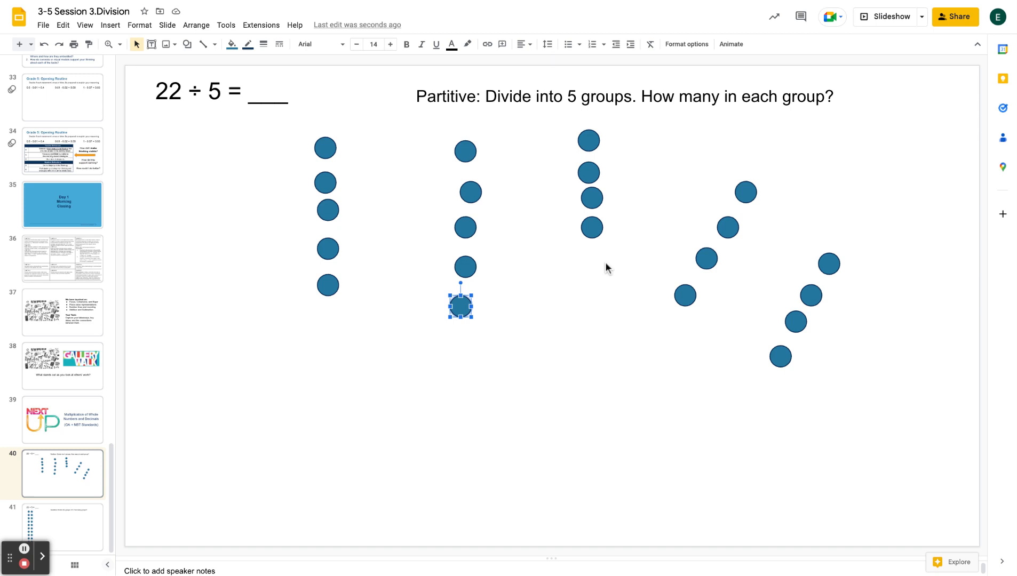
pyautogui.moveTo(517, 285)
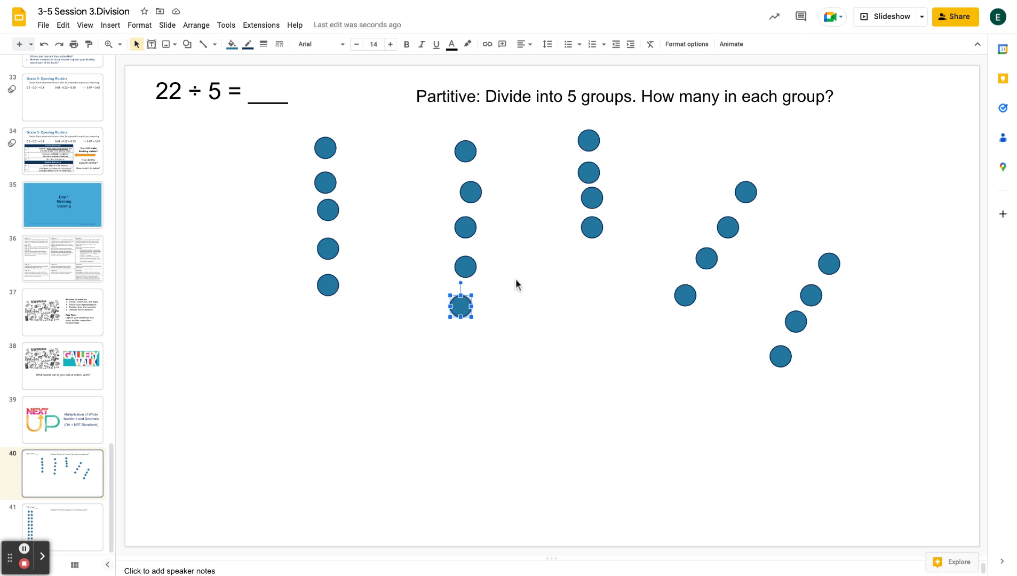
pyautogui.moveTo(461, 306); pyautogui.dragTo(327, 283)
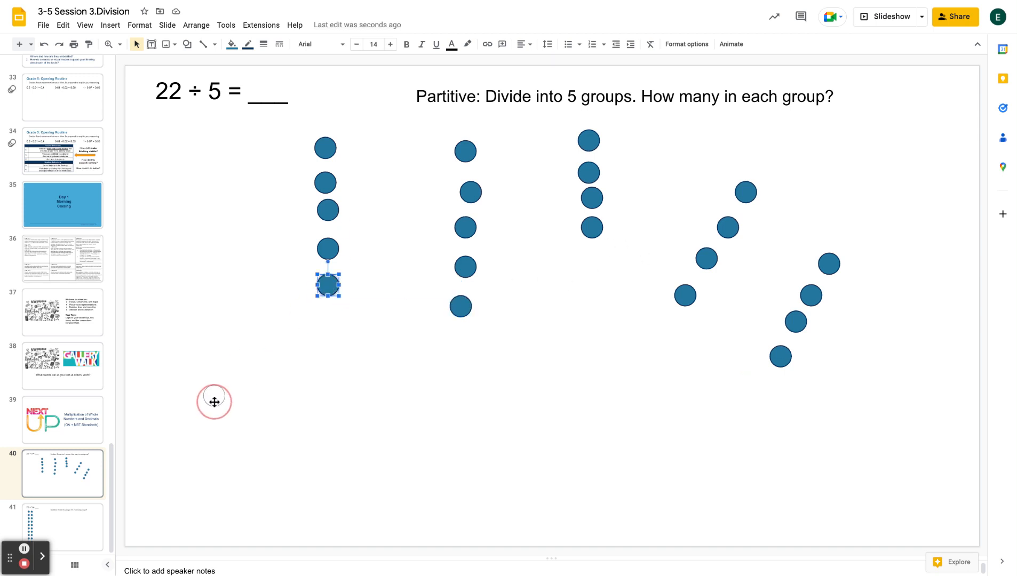
pyautogui.moveTo(327, 284); pyautogui.dragTo(242, 415)
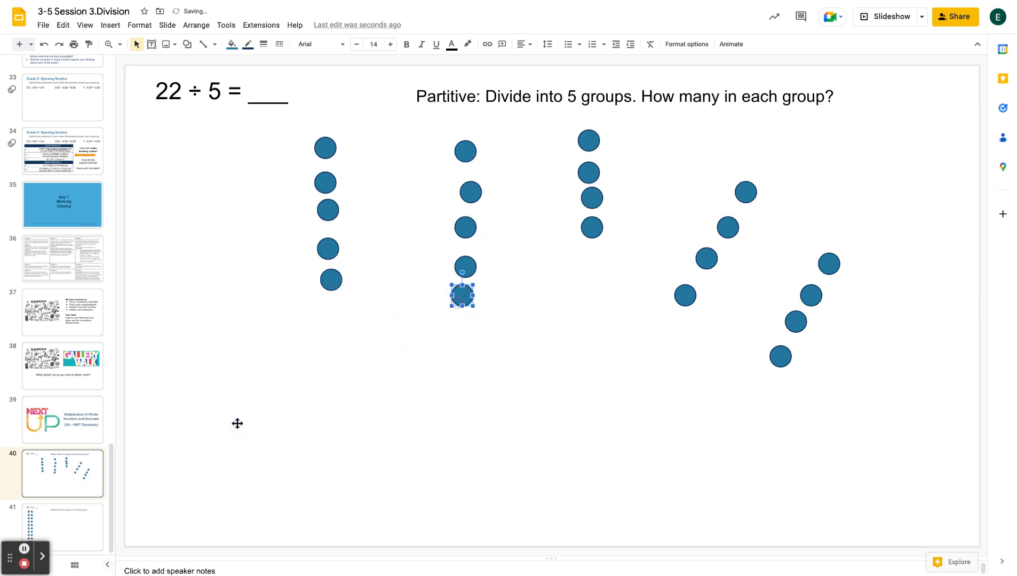
pyautogui.moveTo(546, 194)
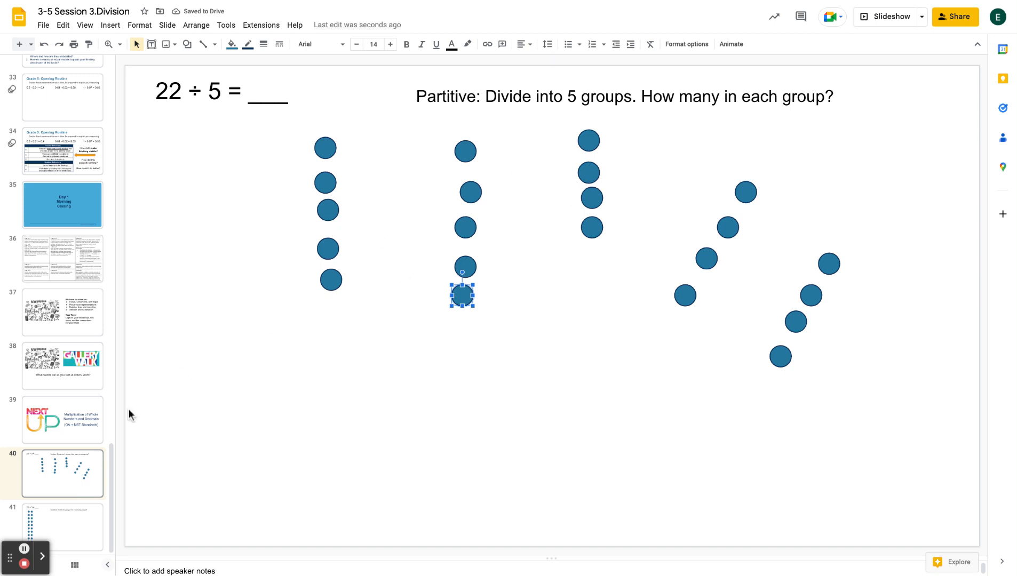
# - Switch to the Quotative 22 ÷ 5 slide with the circles in two columns
pyautogui.click(62, 527)
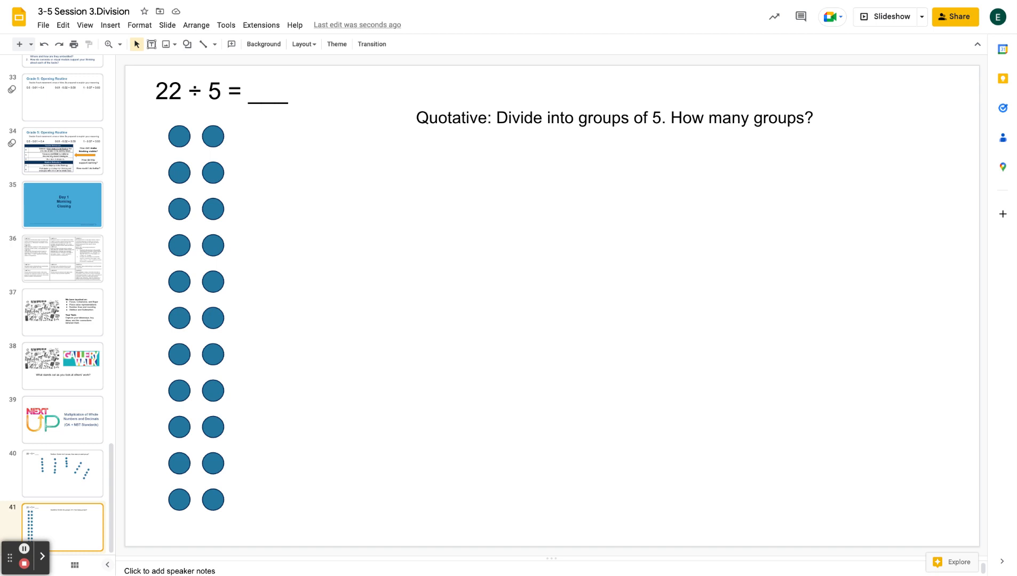
pyautogui.moveTo(260, 163)
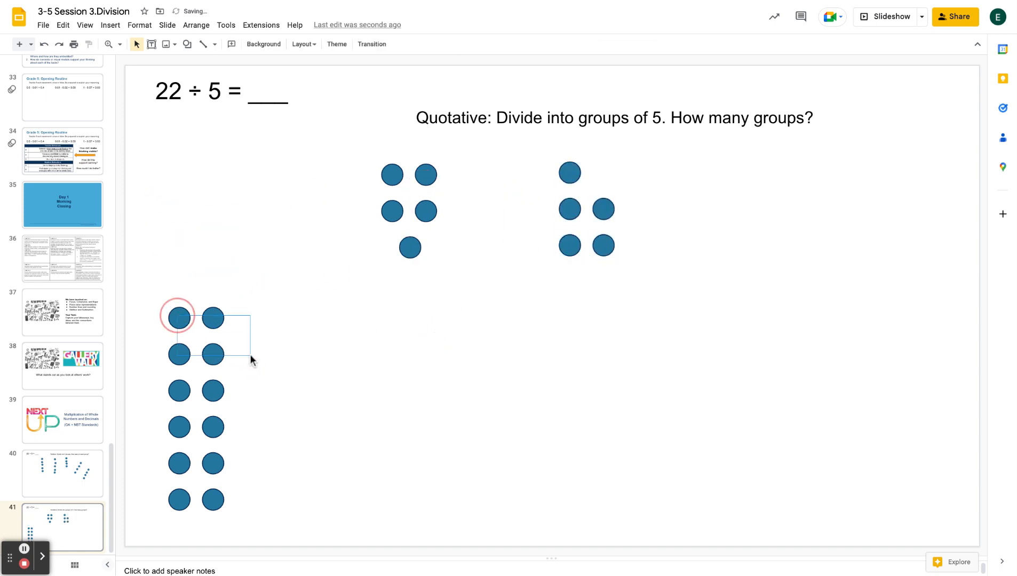
# - Move circles out of the columns to form a third and a fourth group of five
pyautogui.moveTo(194, 334); pyautogui.dragTo(402, 370)
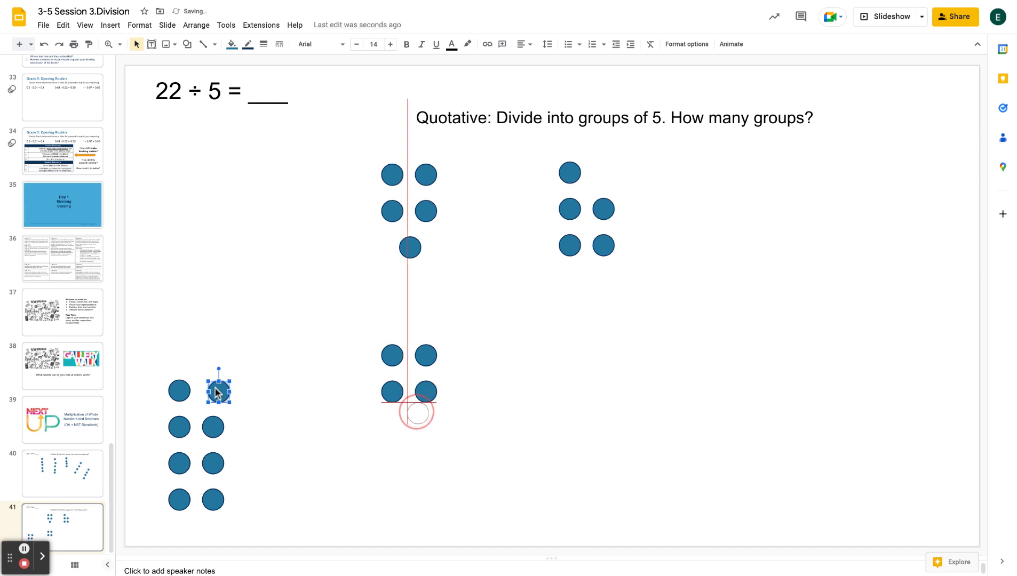
pyautogui.moveTo(218, 390); pyautogui.dragTo(413, 418)
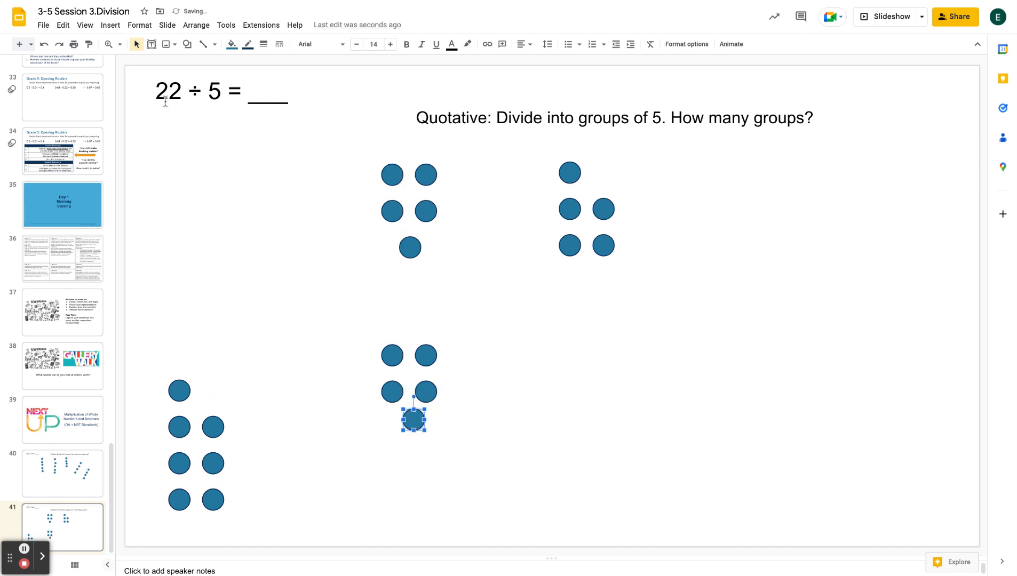
pyautogui.moveTo(191, 149)
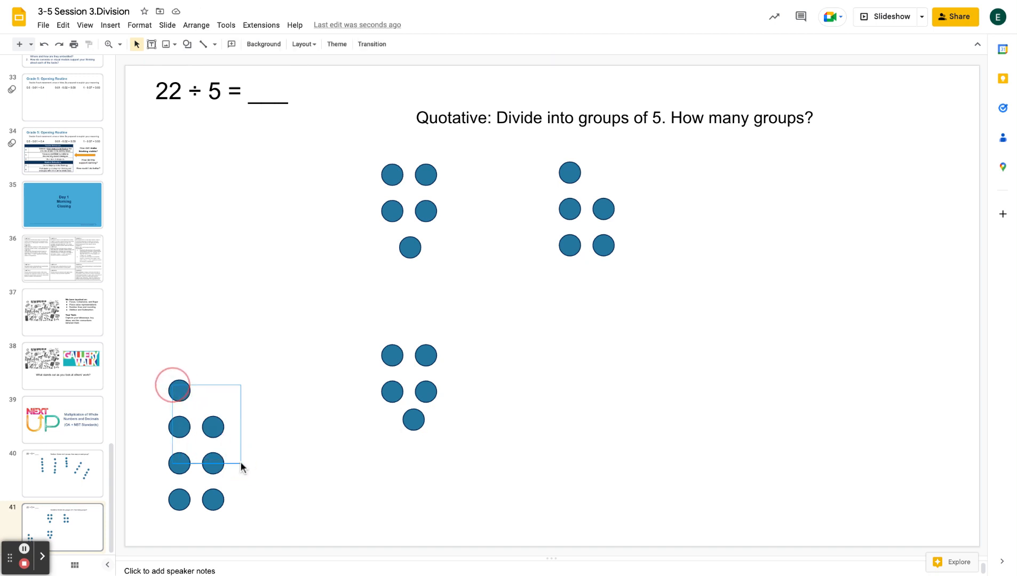
pyautogui.moveTo(203, 427); pyautogui.dragTo(606, 374)
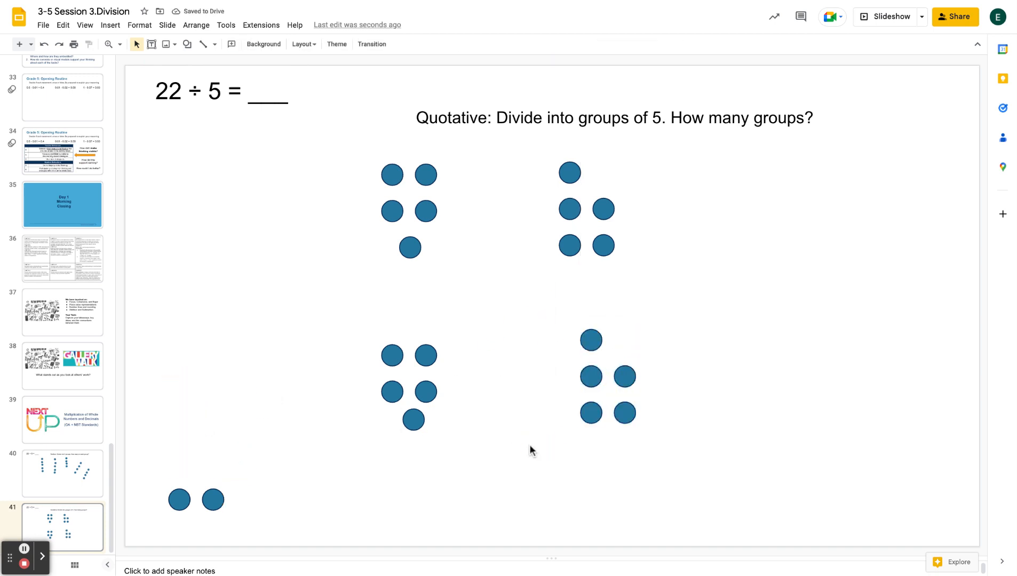
pyautogui.moveTo(203, 476)
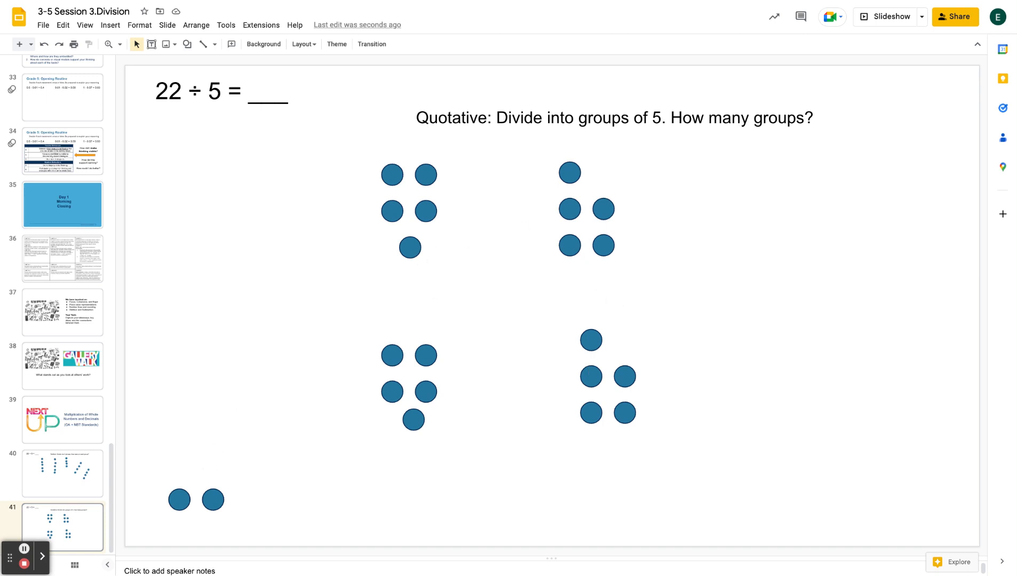
pyautogui.moveTo(305, 478)
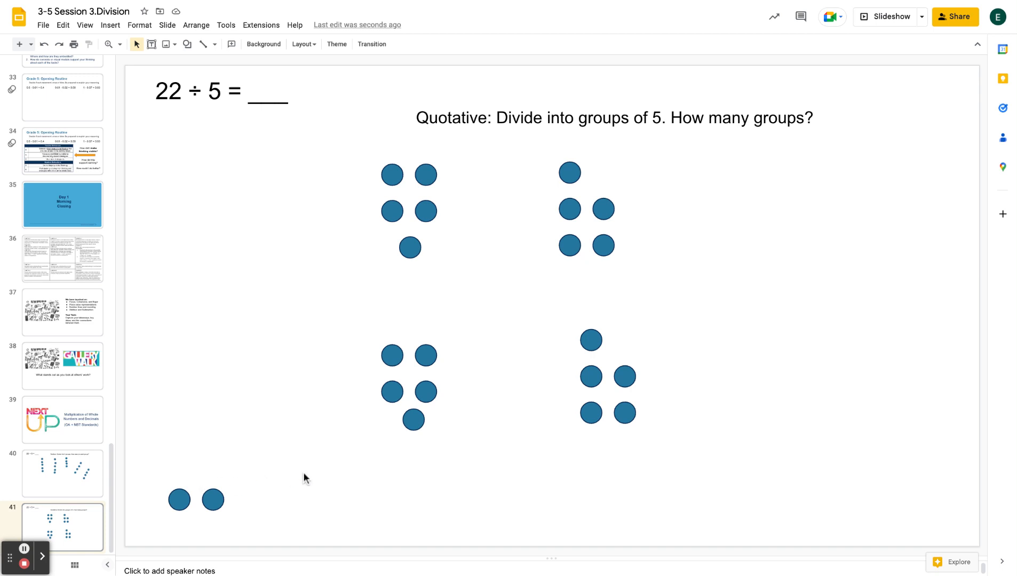
# - Set the two leftover circles apart on the right of the four groups
pyautogui.click(179, 500)
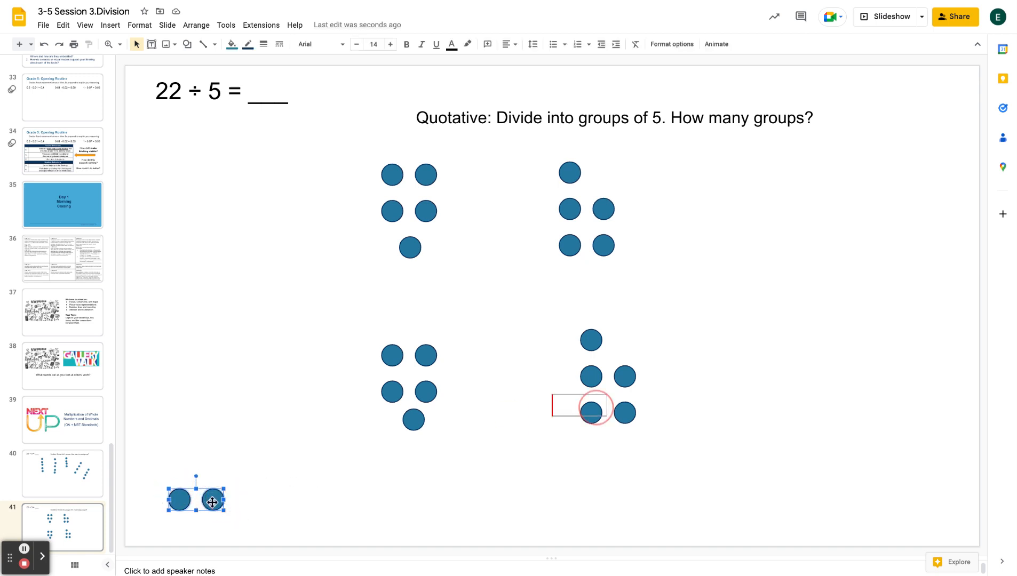
pyautogui.moveTo(197, 499); pyautogui.dragTo(757, 290)
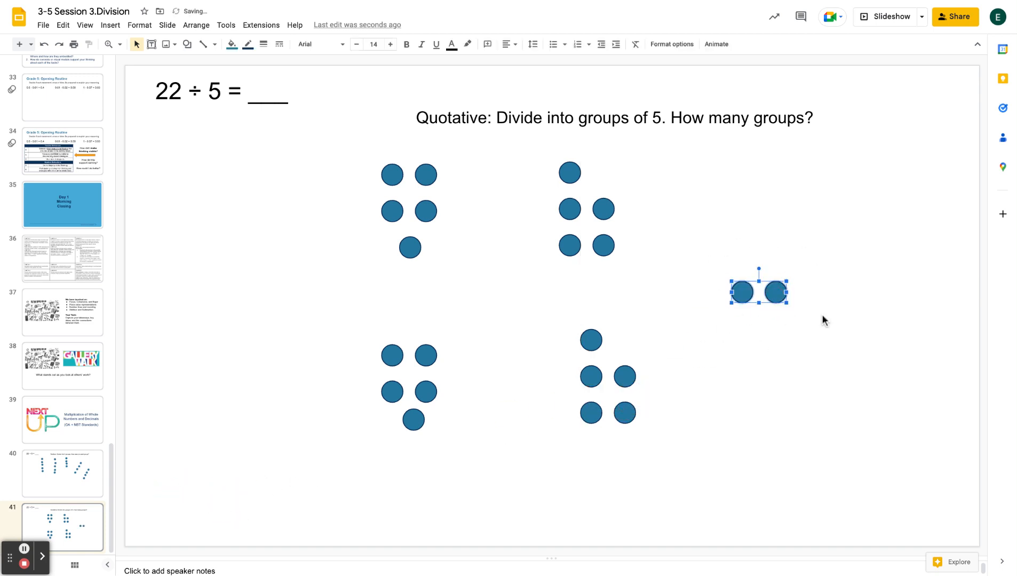
pyautogui.click(823, 319)
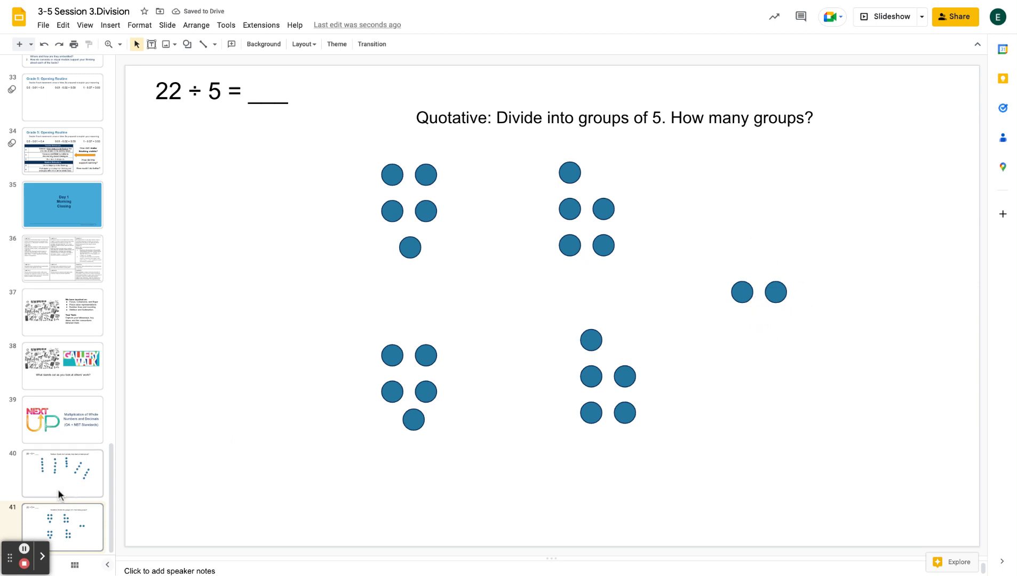
pyautogui.click(62, 472)
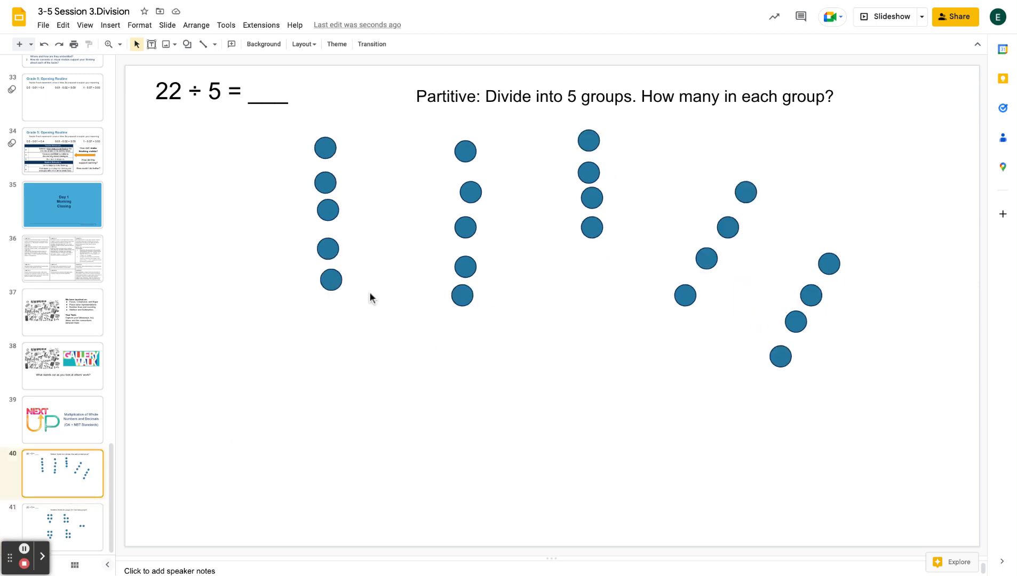
pyautogui.moveTo(416, 304)
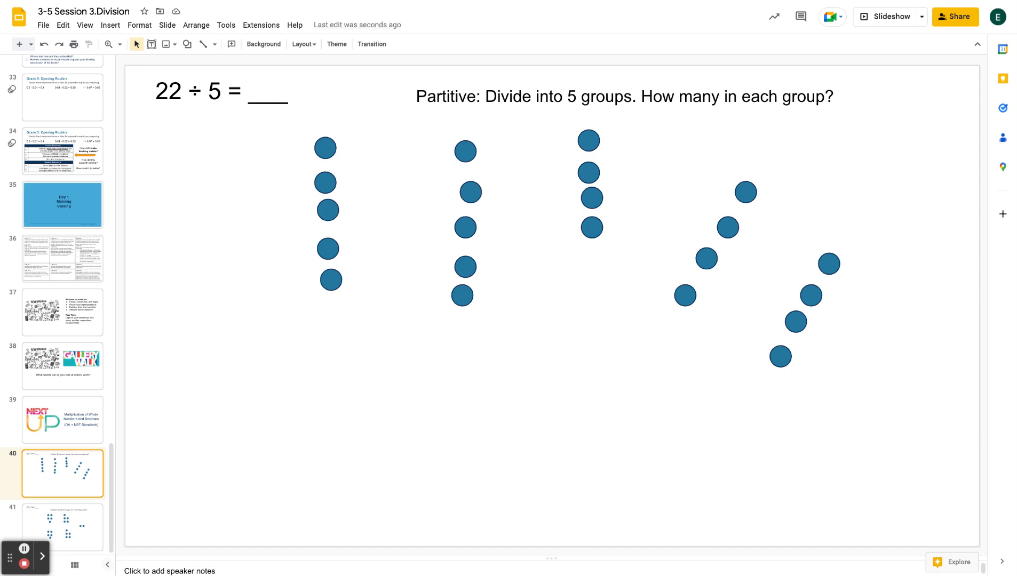
pyautogui.moveTo(285, 400)
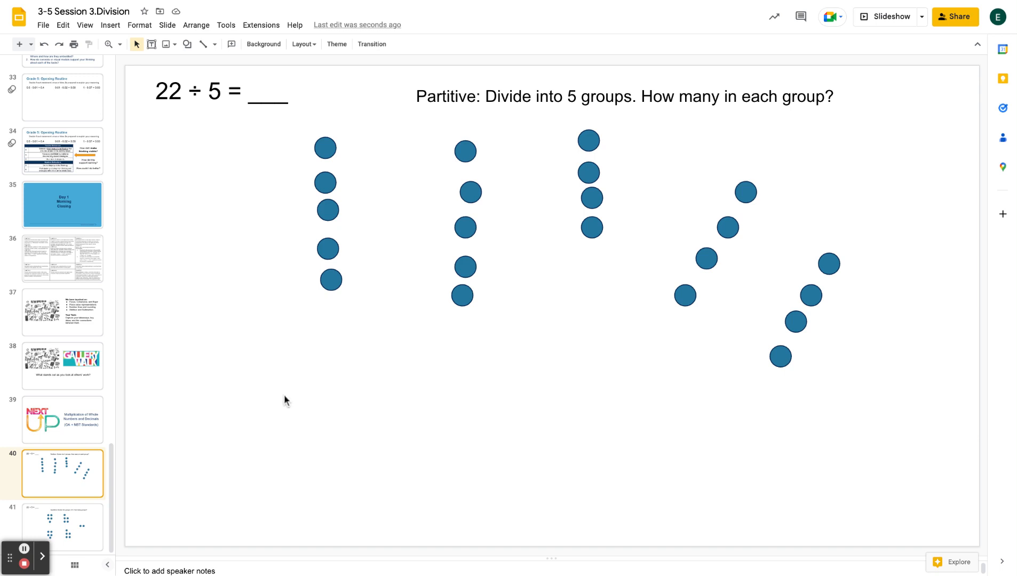
pyautogui.moveTo(361, 228)
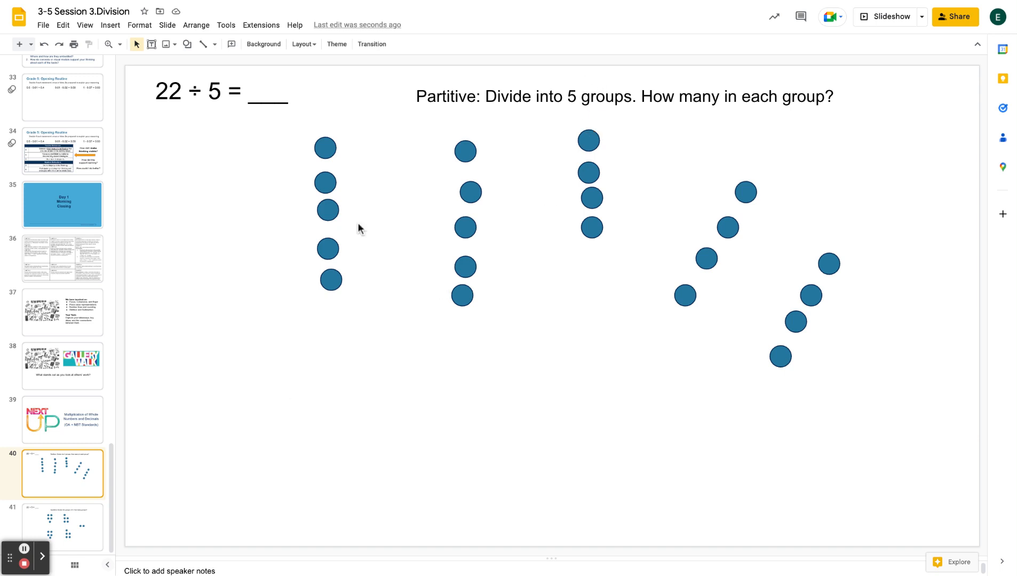
pyautogui.click(62, 527)
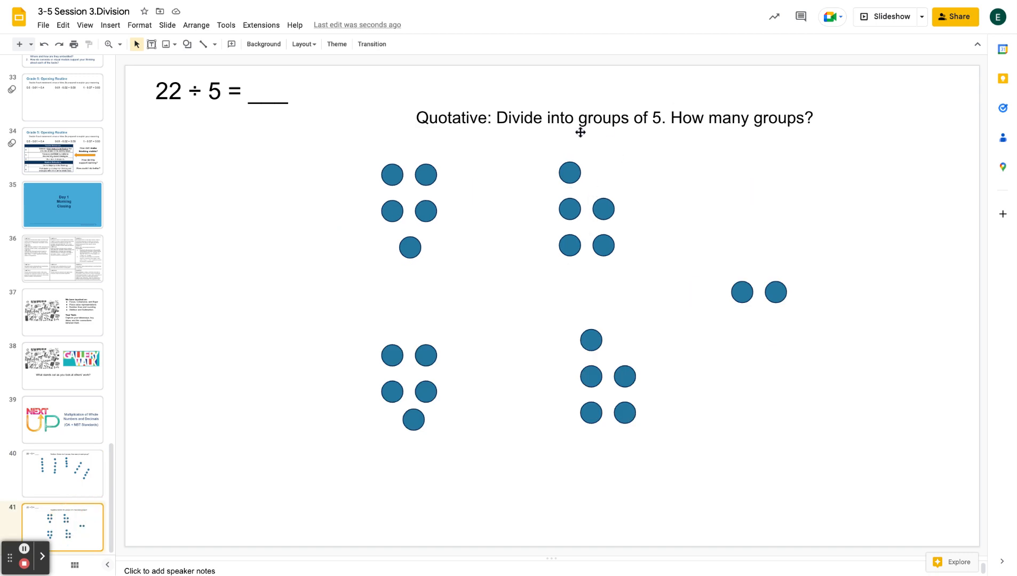
pyautogui.moveTo(583, 104)
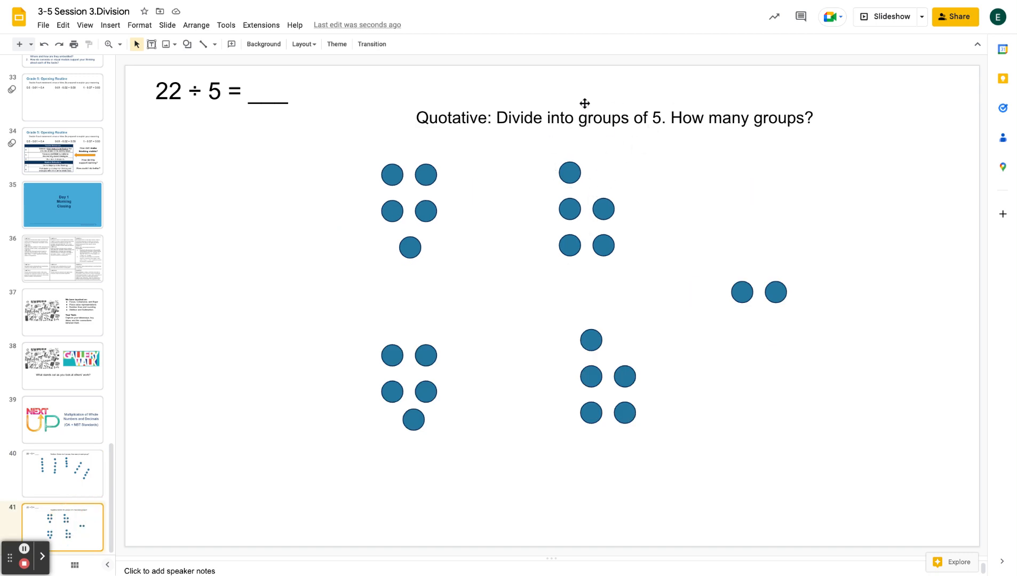
pyautogui.moveTo(591, 219)
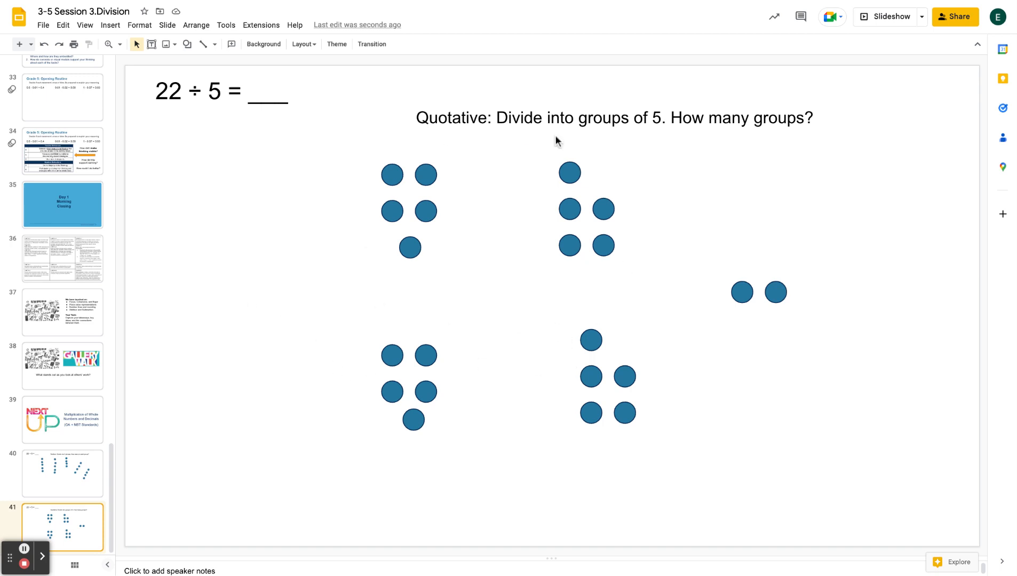
pyautogui.moveTo(446, 181)
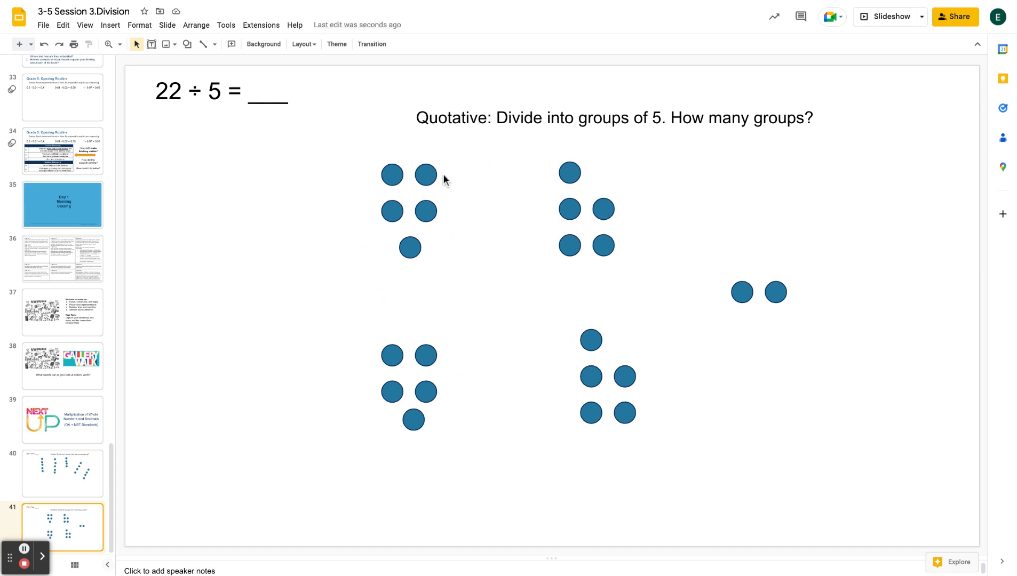